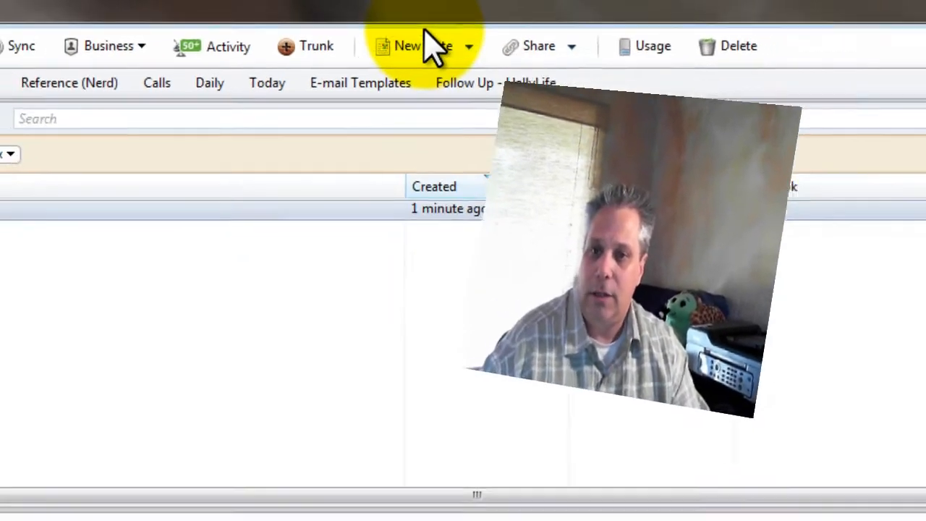
# Create a new Inbox note titled 'Call With Doug'.
pyautogui.click(413, 45)
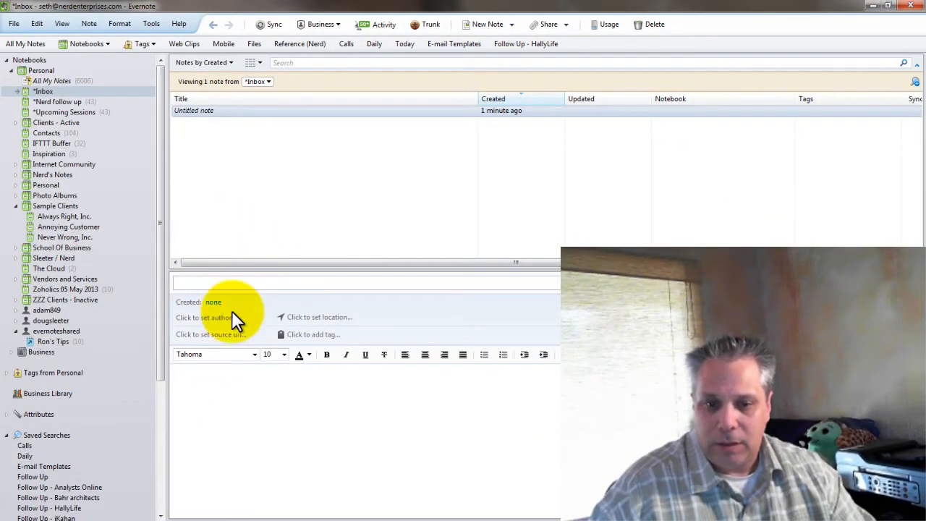
pyautogui.click(194, 282)
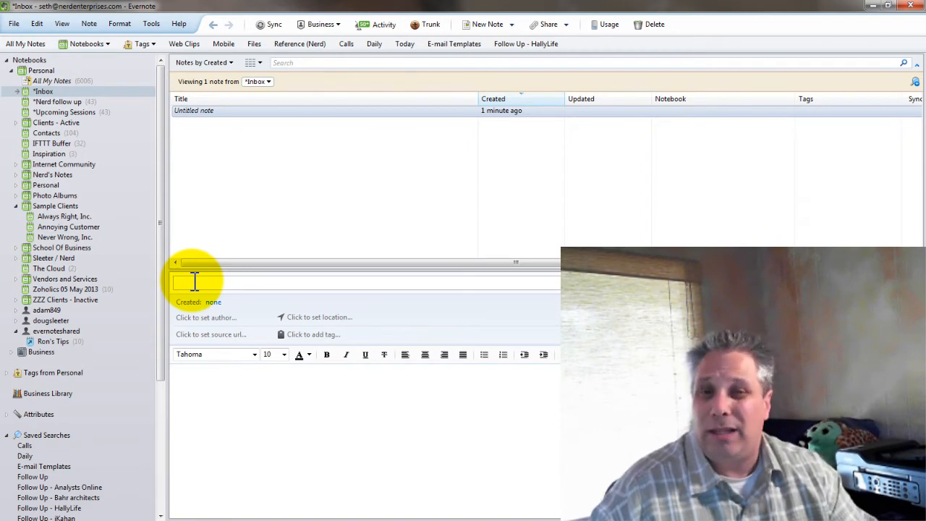
pyautogui.write('Cal l with D')
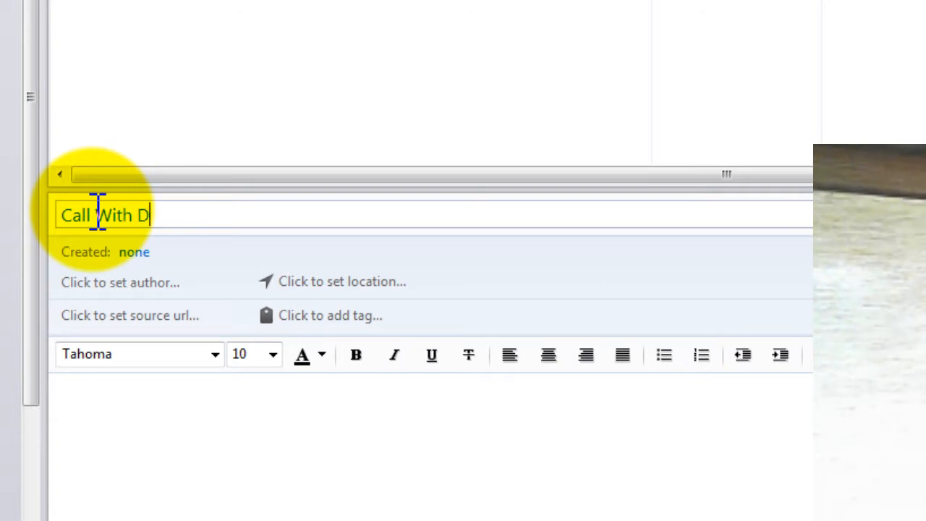
pyautogui.write('oug')
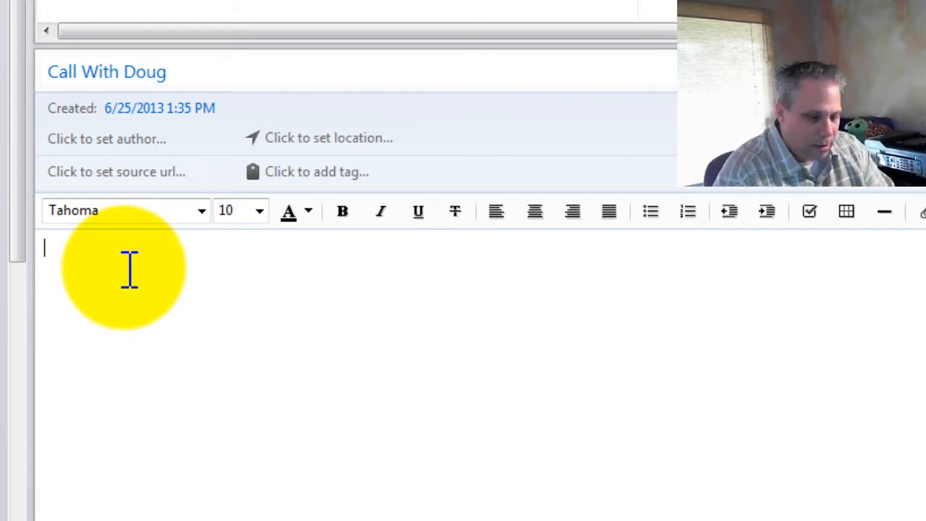
# Add bullets 'Awesome Applications Videos' and 'Get some new material up on the blog'.
pyautogui.write('Need to work on A')
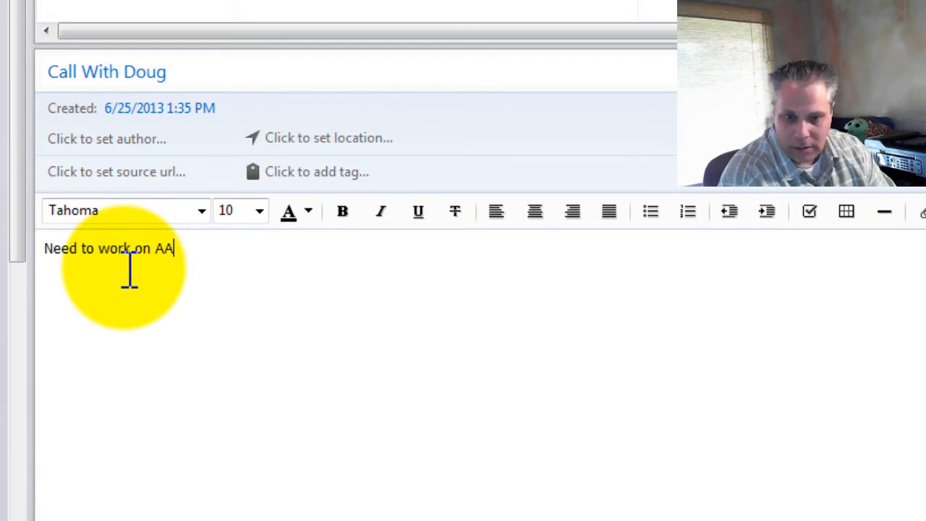
pyautogui.write('Awesome')
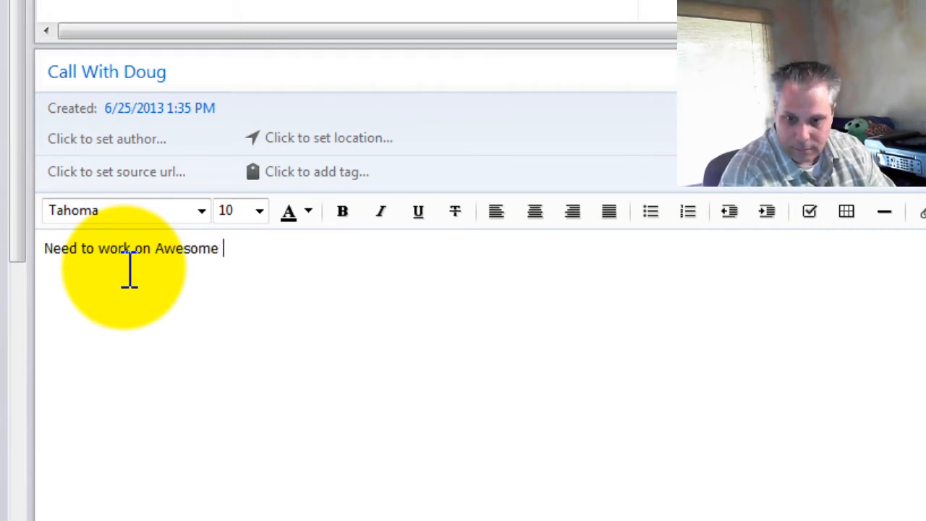
pyautogui.write('Applications')
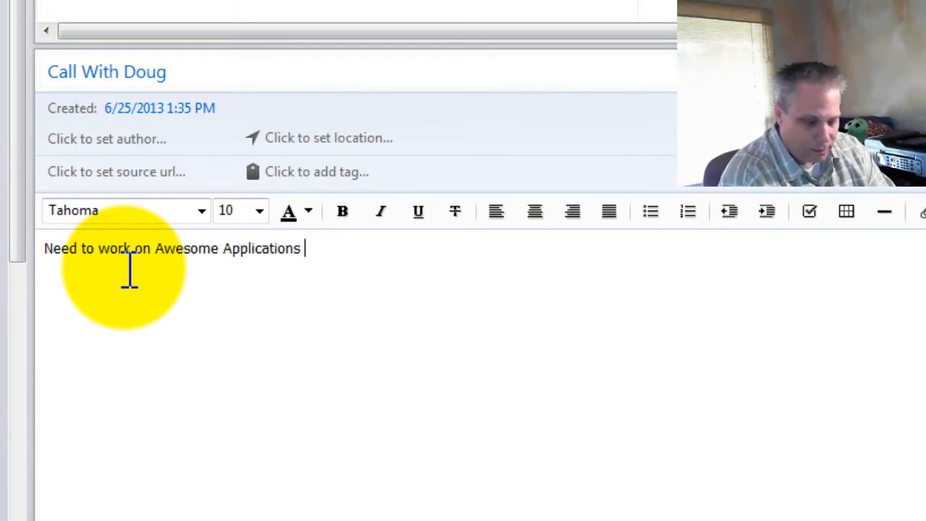
pyautogui.write('Videos')
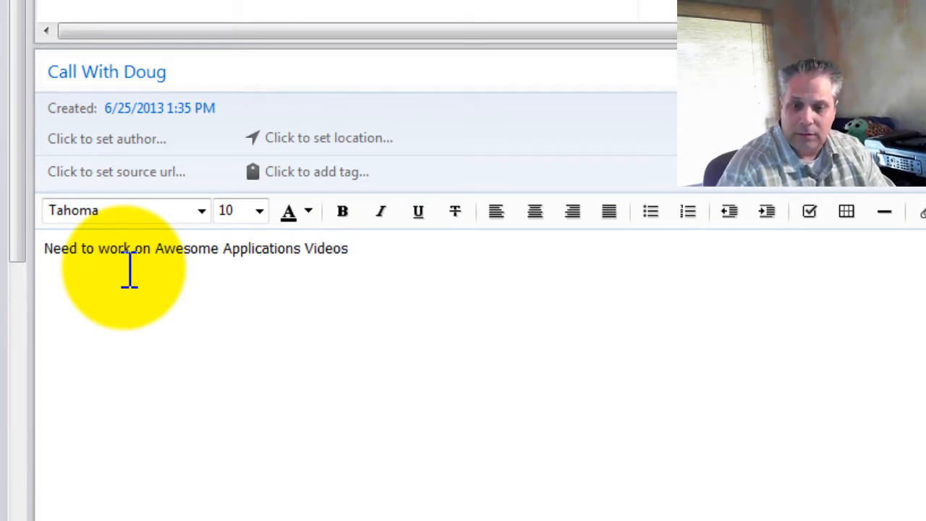
pyautogui.click(649, 211)
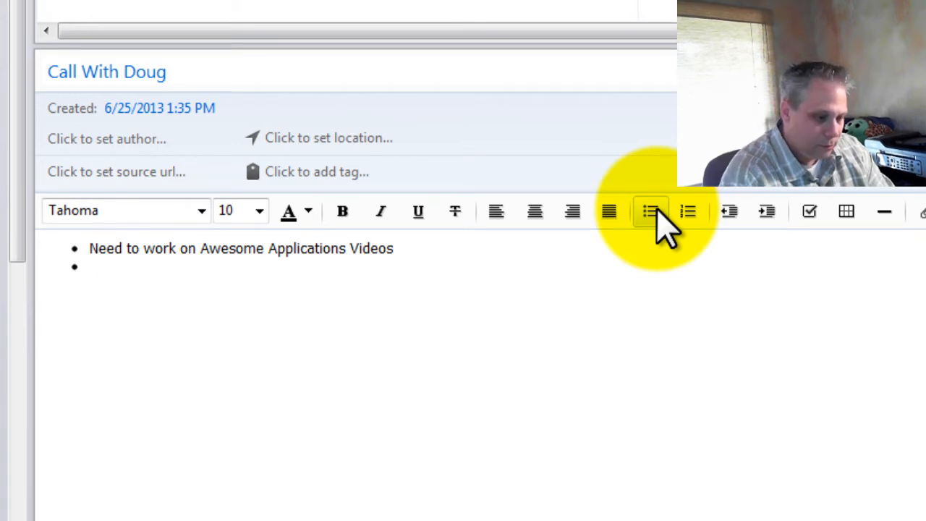
pyautogui.write('Get some')
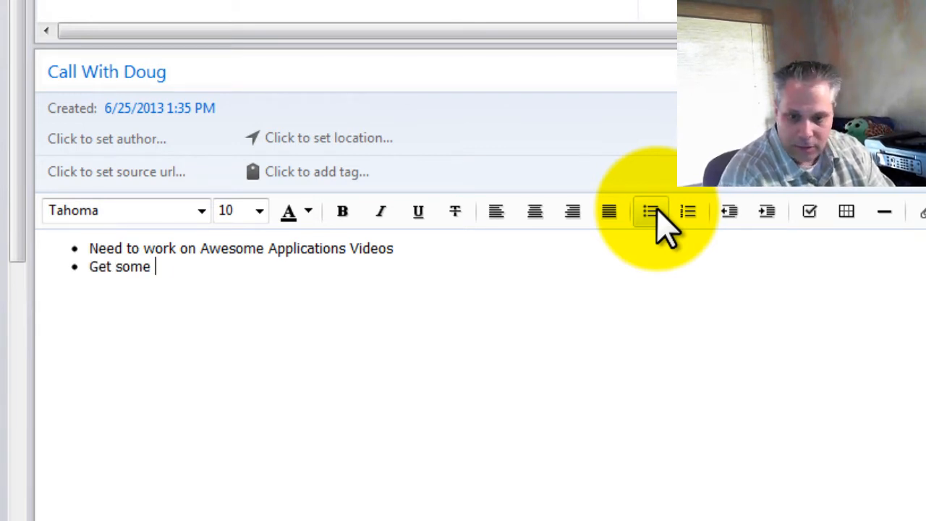
pyautogui.write('new material')
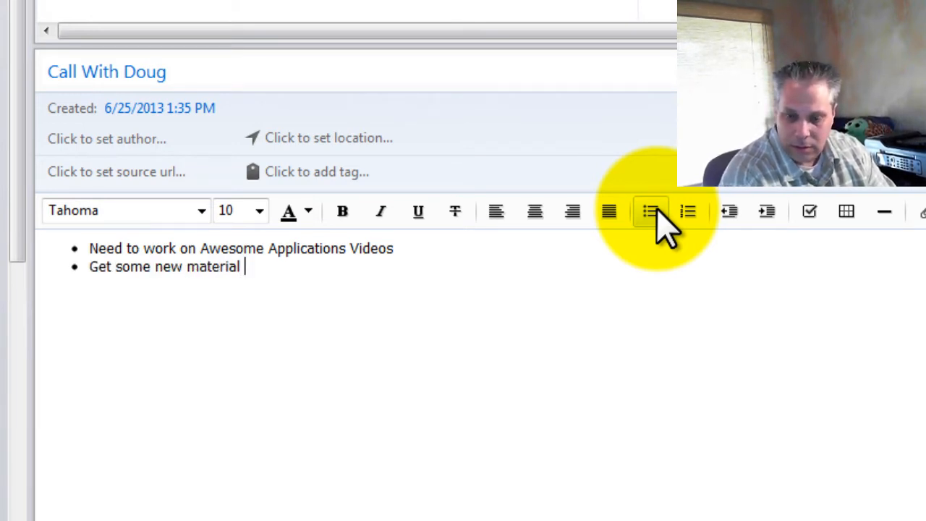
pyautogui.write('up on the blo')
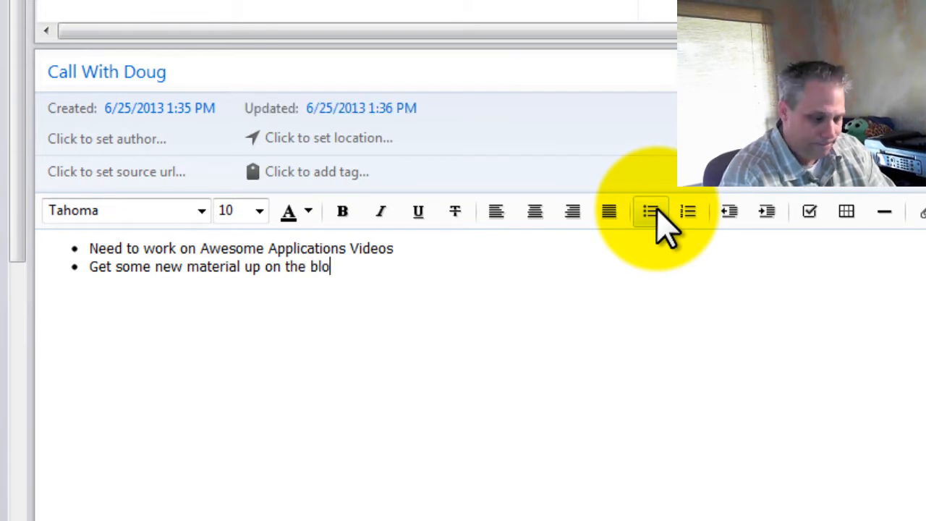
pyautogui.write('g')
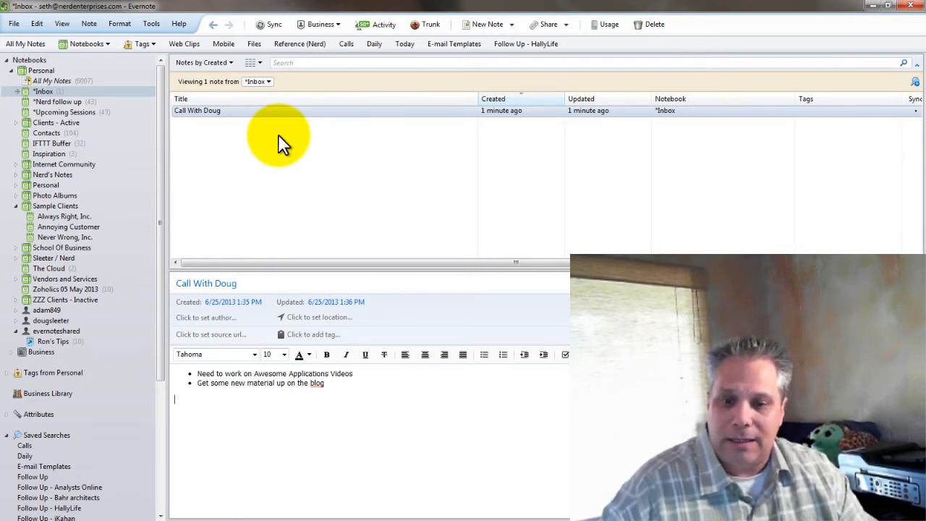
pyautogui.moveTo(271, 149)
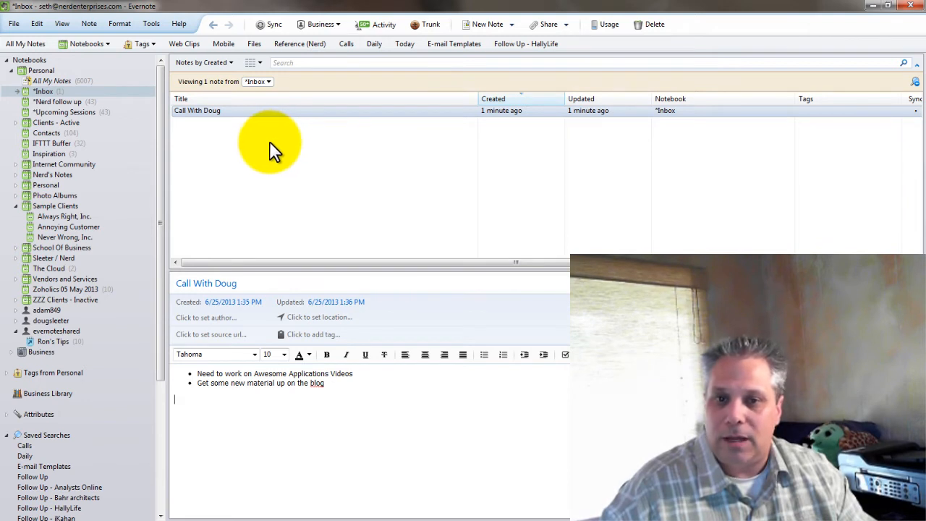
pyautogui.moveTo(282, 161)
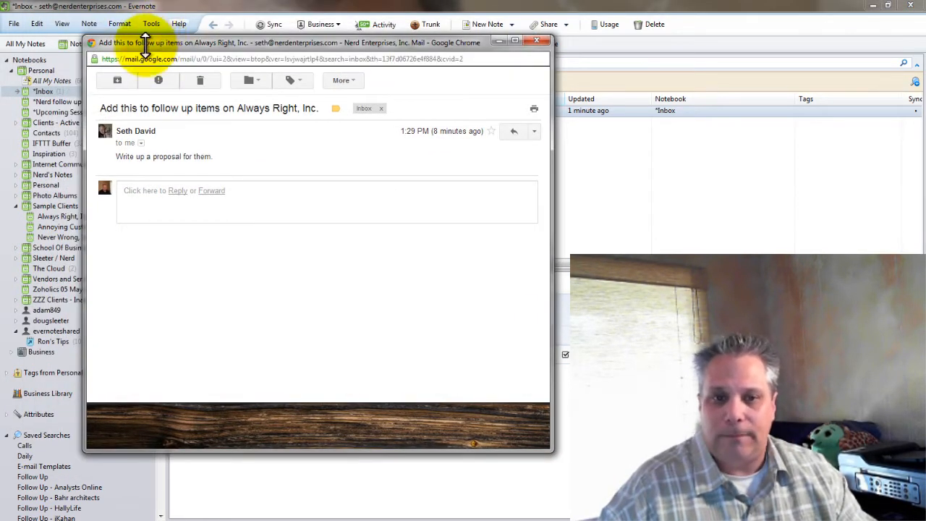
pyautogui.moveTo(239, 94)
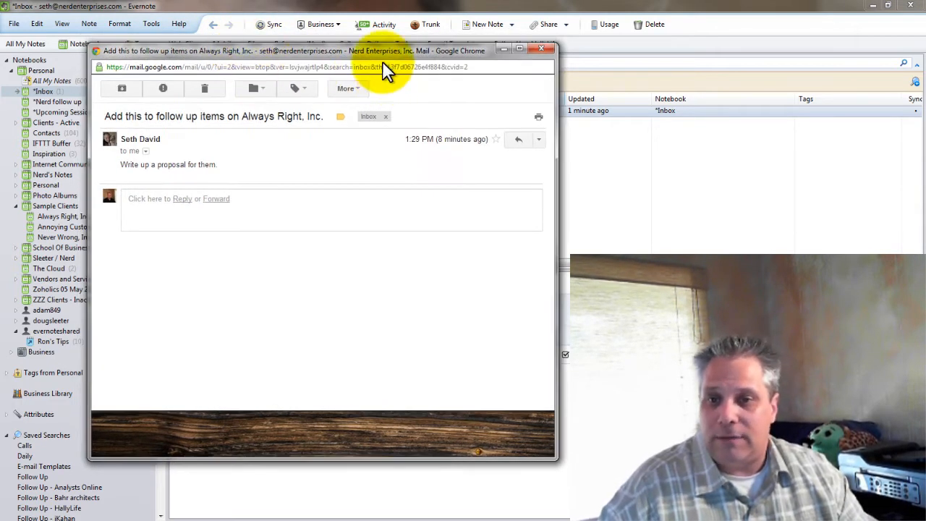
# Forward the Always Right, Inc. follow-up email to the Evernote address.
pyautogui.click(539, 139)
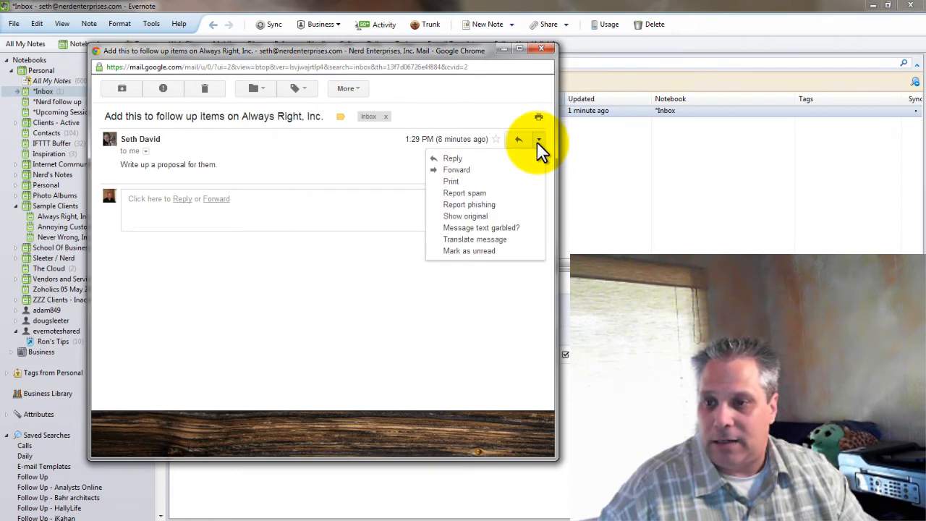
pyautogui.click(456, 169)
pyautogui.write('Everno')
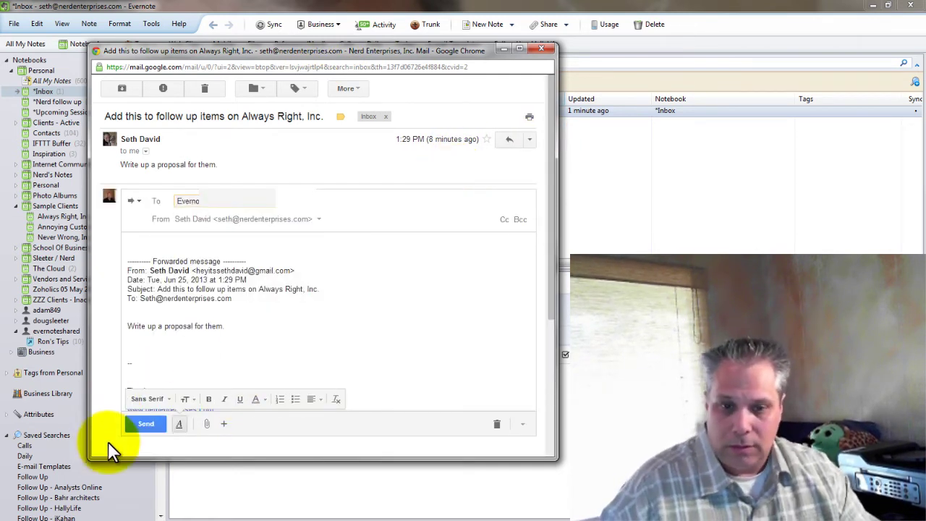
pyautogui.click(145, 423)
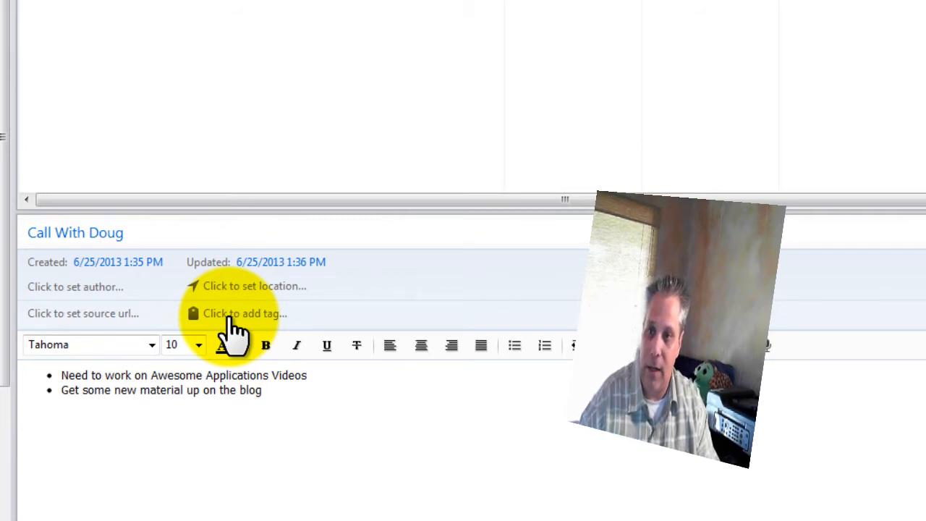
# Tag Call With Doug and the forwarded Always Right, Inc. note with Sample Follow Up.
pyautogui.click(244, 313)
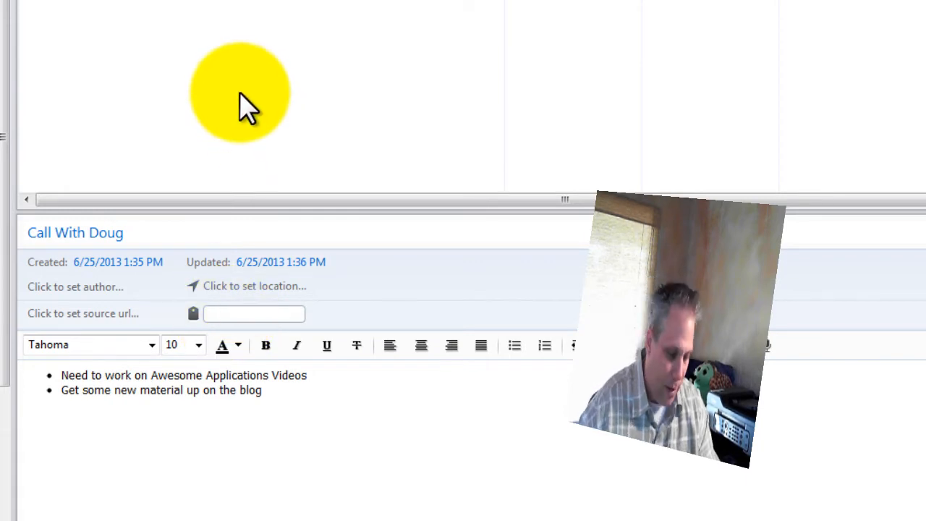
pyautogui.write('Sample')
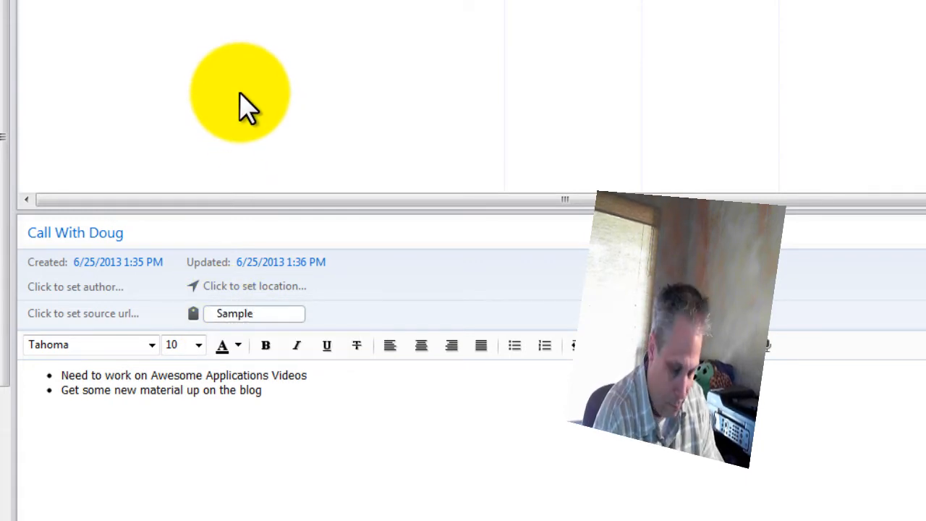
pyautogui.write('Follow Up')
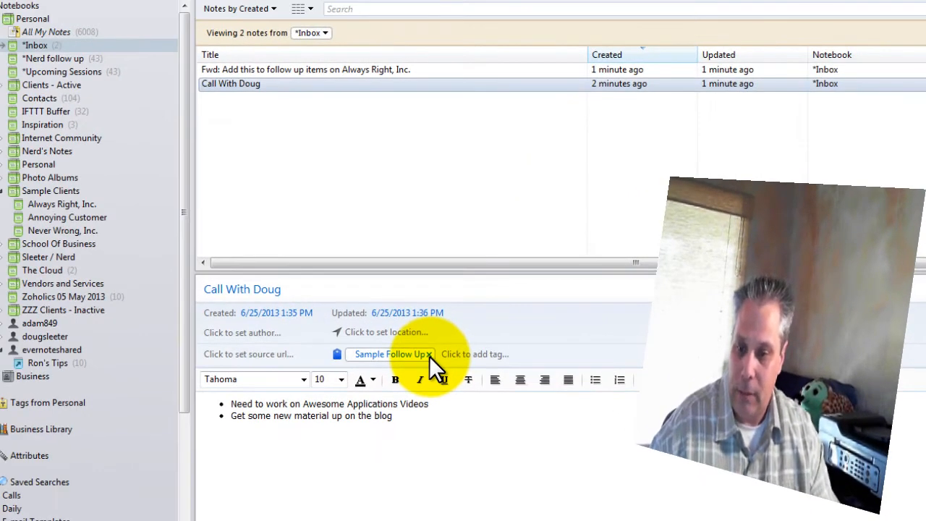
pyautogui.click(290, 70)
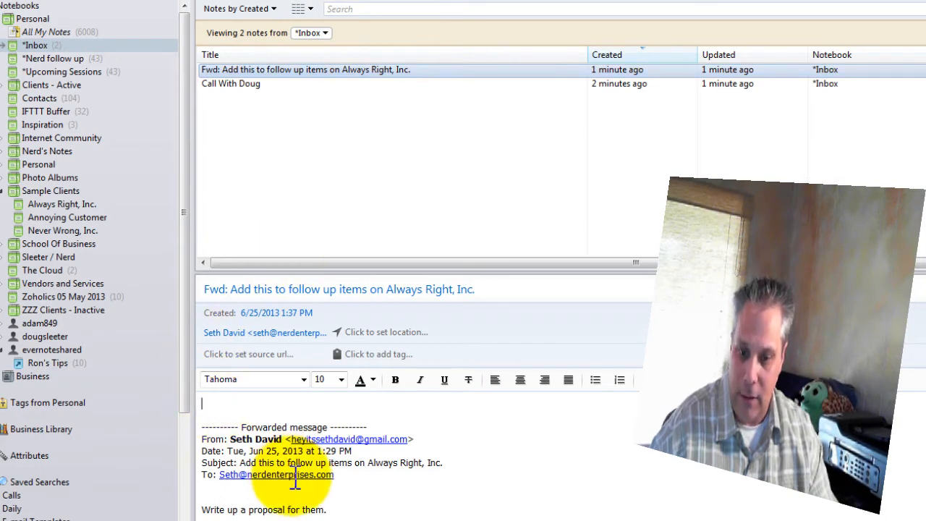
pyautogui.scroll(-3)
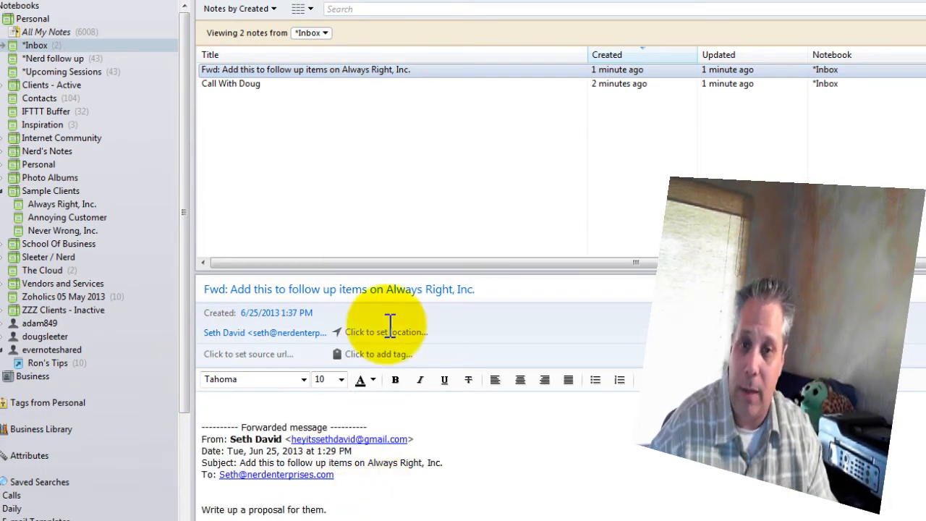
pyautogui.write('da')
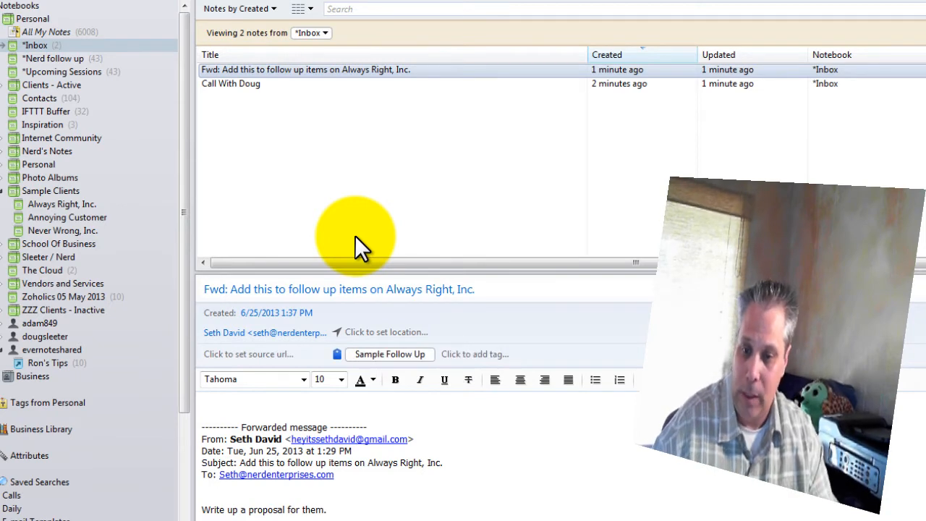
pyautogui.click(230, 83)
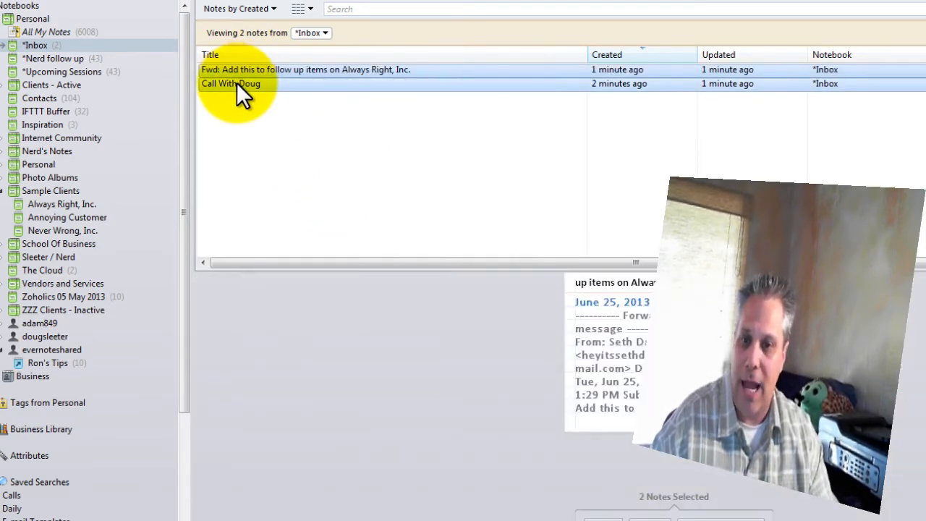
# Move both notes into a new 'Sleeter Sample' notebook and start a note there.
pyautogui.rightClick(50, 190)
pyautogui.write('Sleeter')
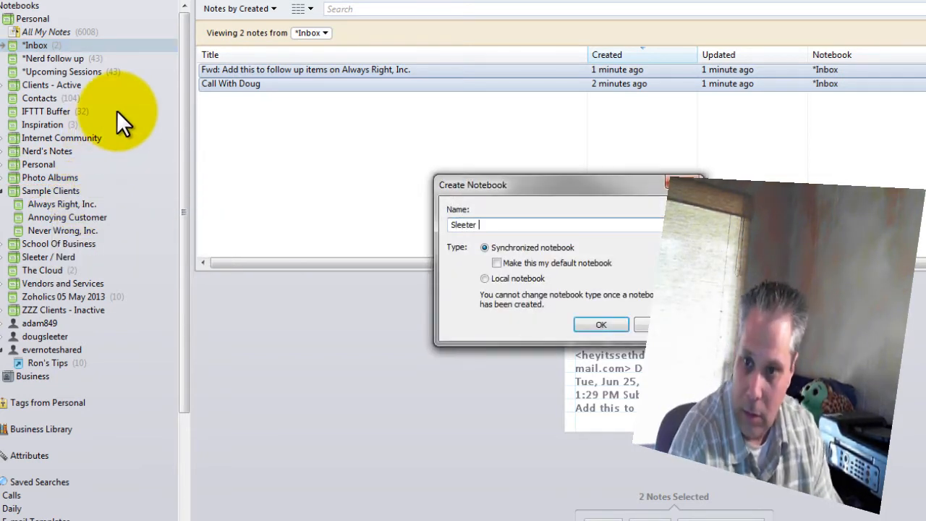
pyautogui.click(601, 324)
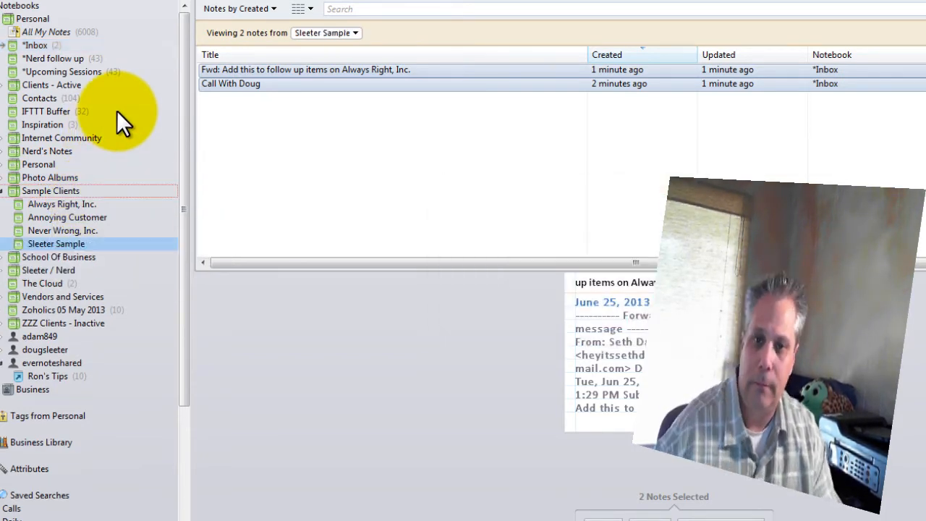
pyautogui.click(36, 45)
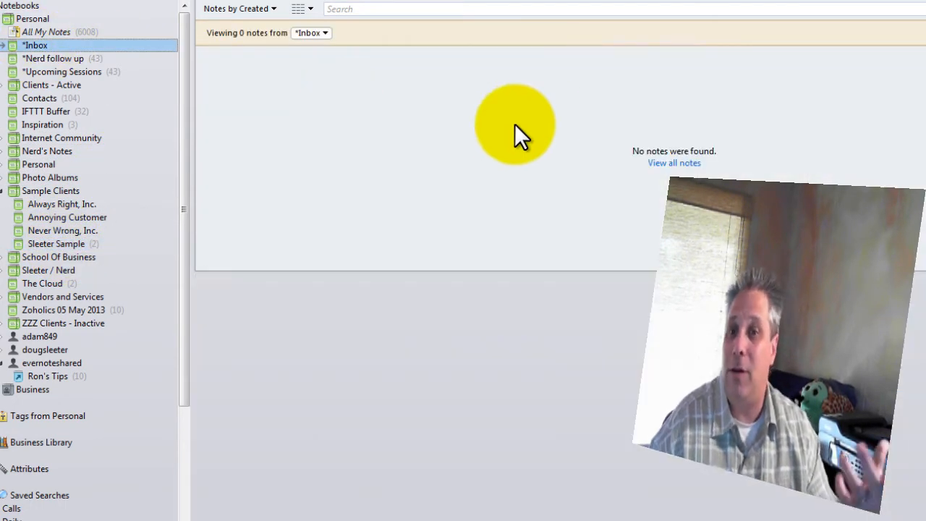
pyautogui.moveTo(533, 141)
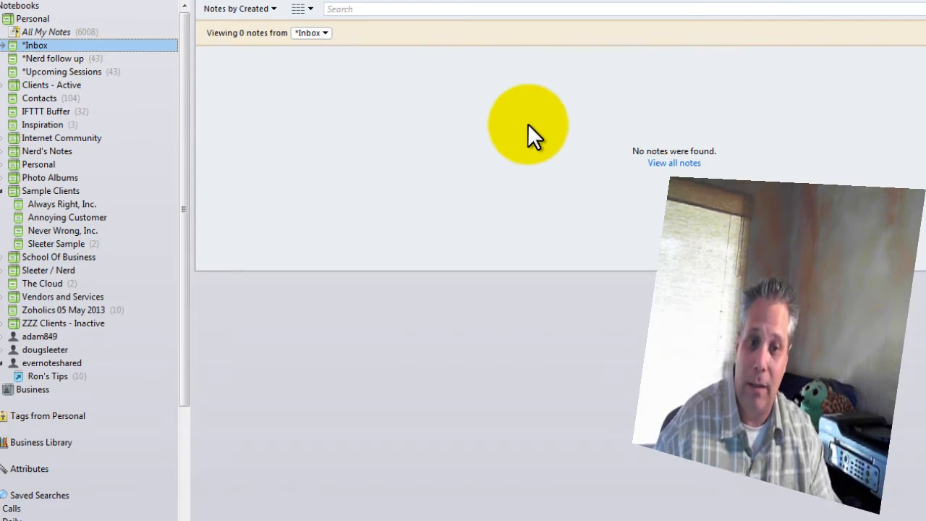
pyautogui.moveTo(54, 238)
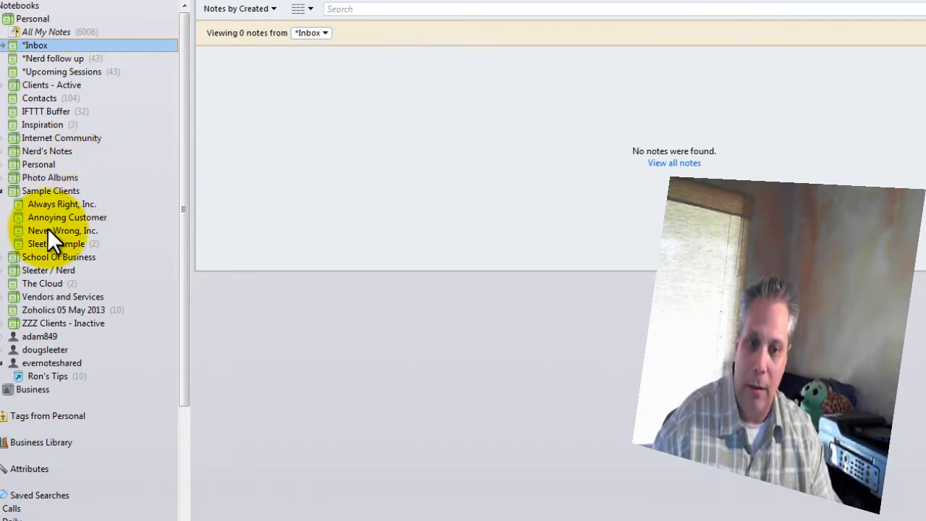
pyautogui.click(55, 243)
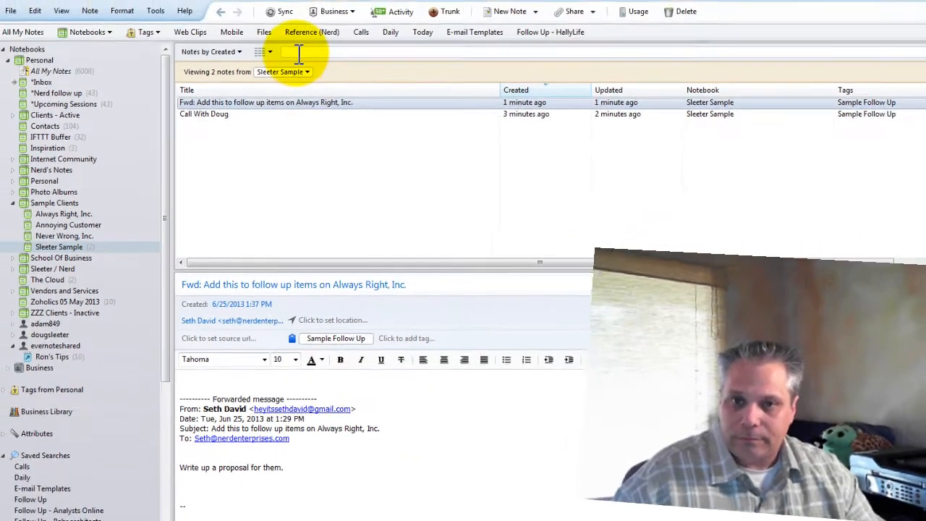
pyautogui.click(482, 24)
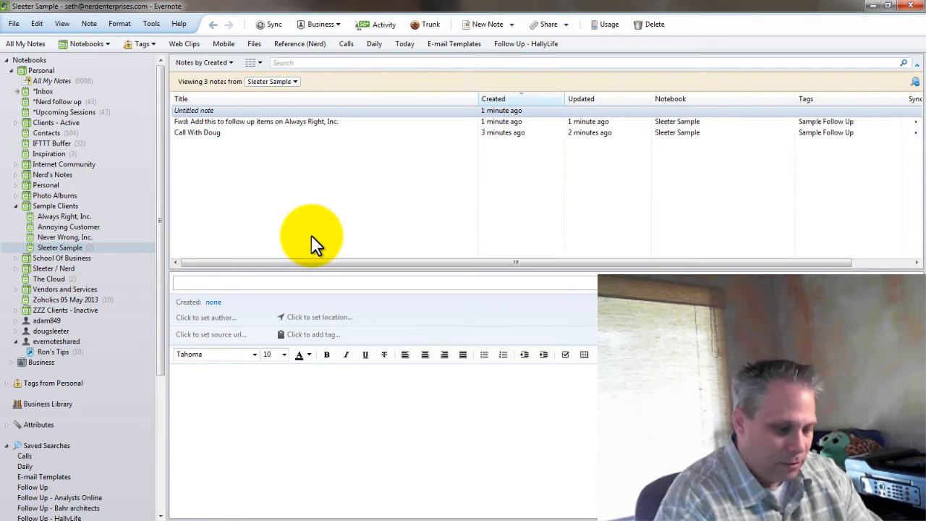
# Title the new Sleeter Sample note 'General Information'.
pyautogui.write('General Inf')
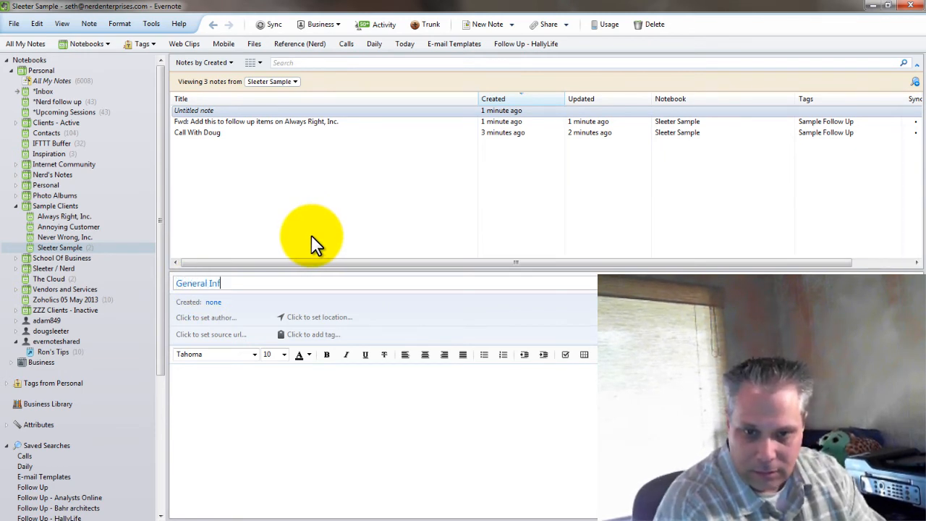
pyautogui.write('ormation')
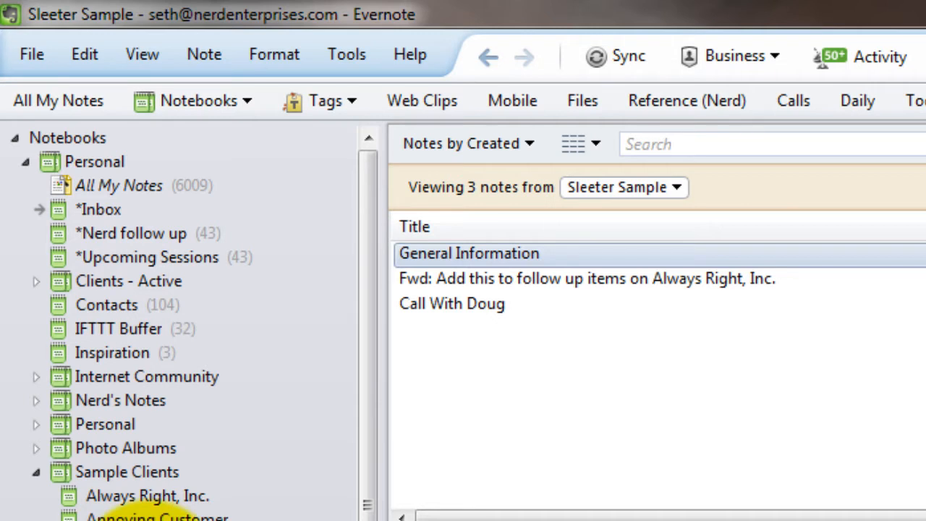
# Filter all notebooks by the Sample Follow Up tag to list both follow-up notes.
pyautogui.click(320, 101)
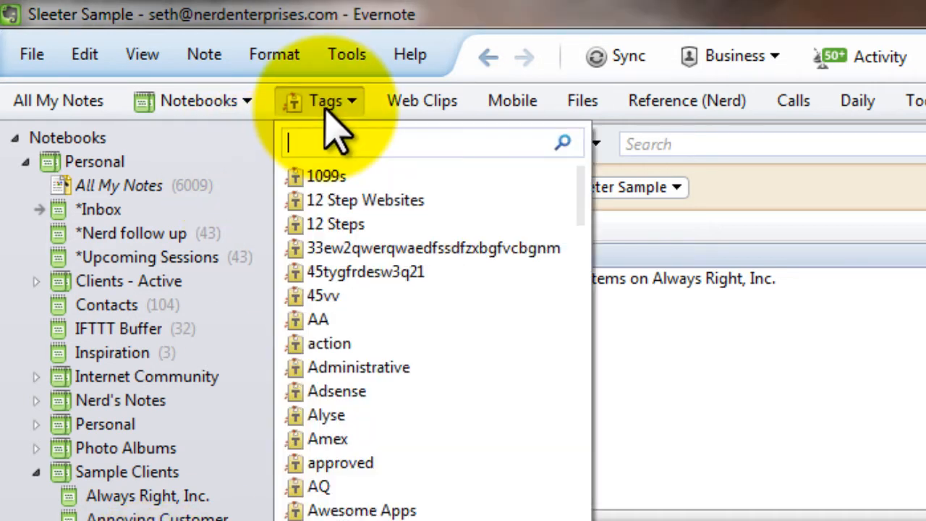
pyautogui.moveTo(314, 131)
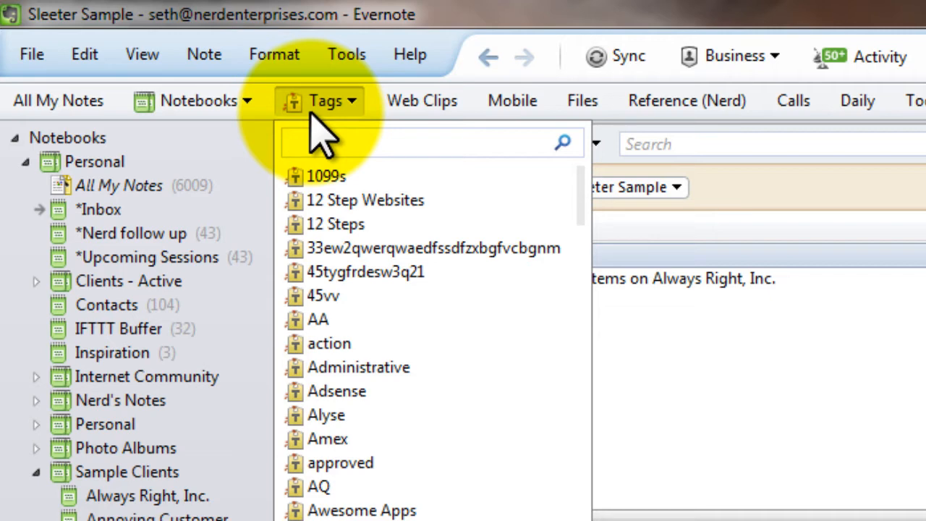
pyautogui.write('sam')
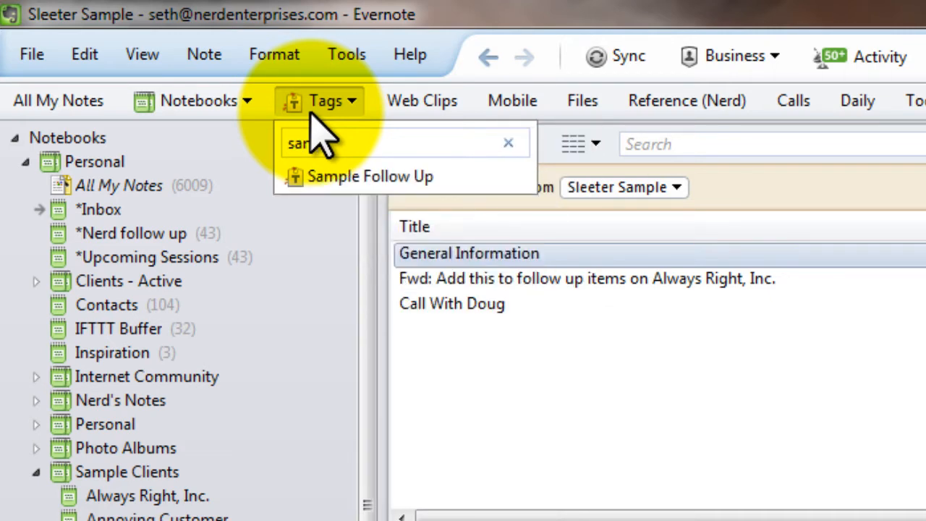
pyautogui.moveTo(348, 183)
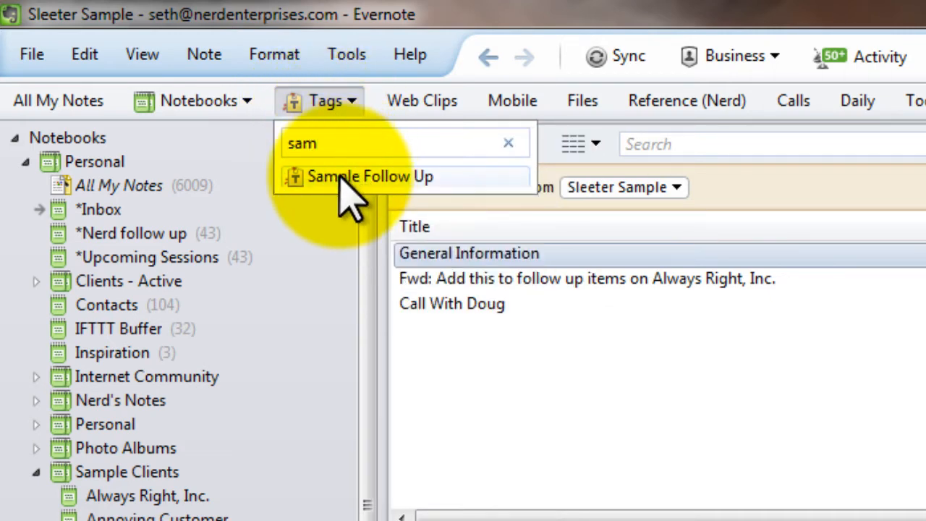
pyautogui.click(359, 176)
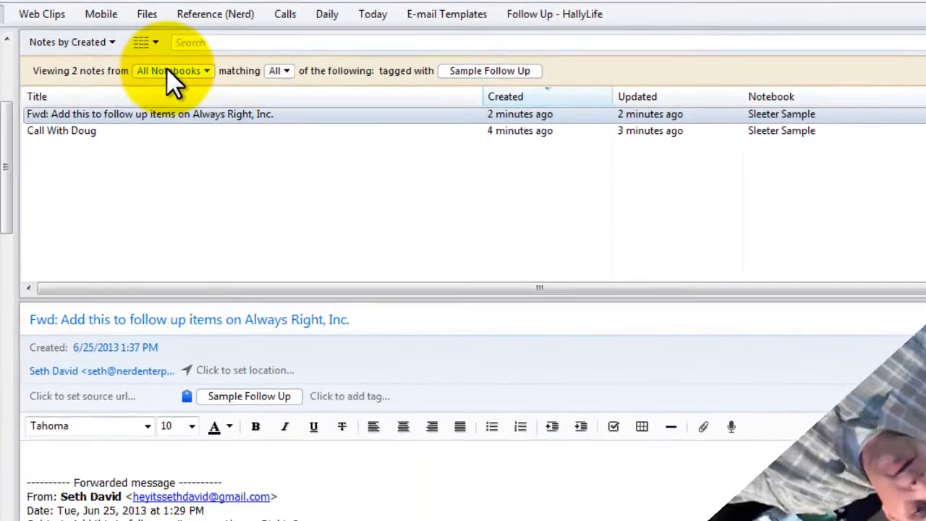
# Narrow the Sample Follow Up tag filter to the Sample Clients notebooks.
pyautogui.click(166, 71)
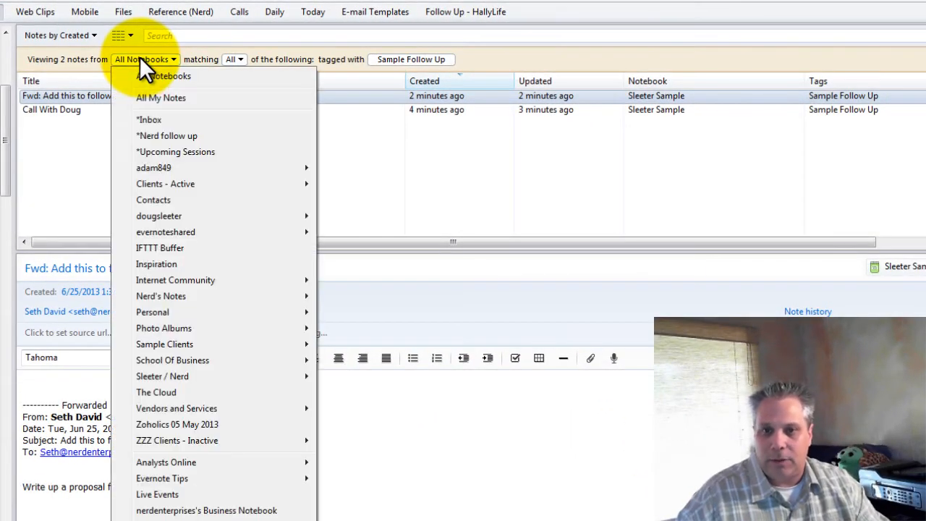
pyautogui.moveTo(164, 344)
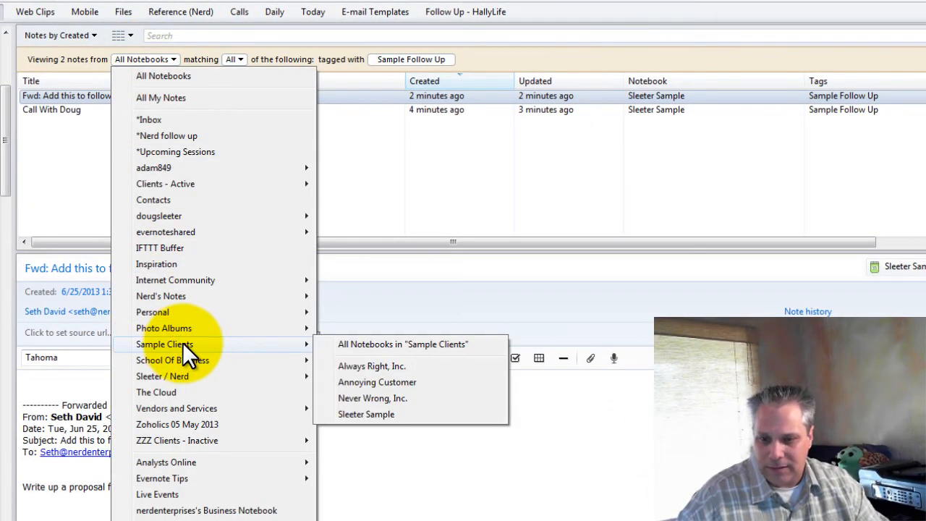
pyautogui.click(366, 414)
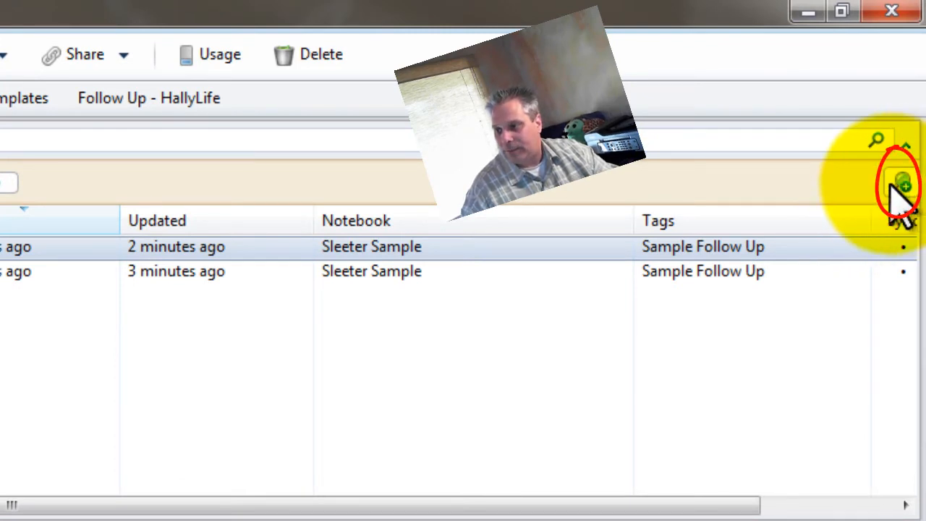
# Save the current tag search under the name 'Sample Sleeter Follow Up'.
pyautogui.click(899, 185)
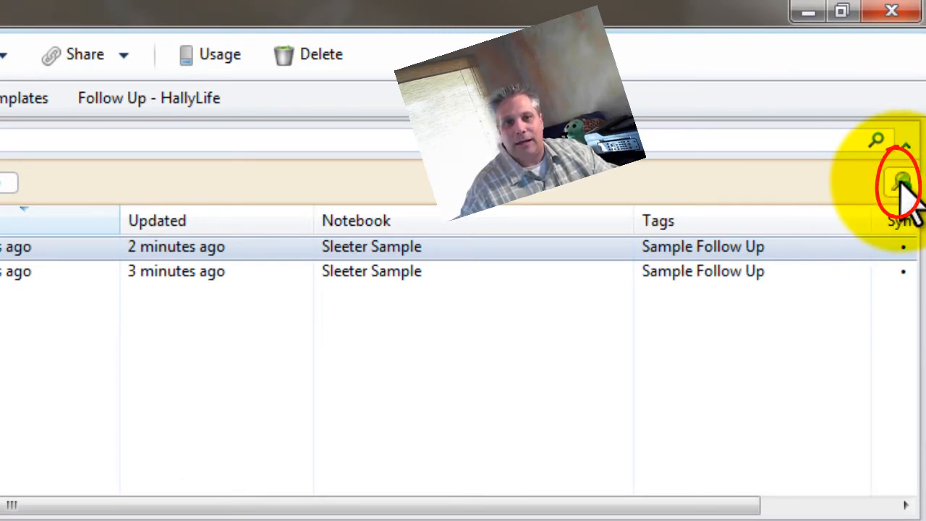
pyautogui.click(890, 179)
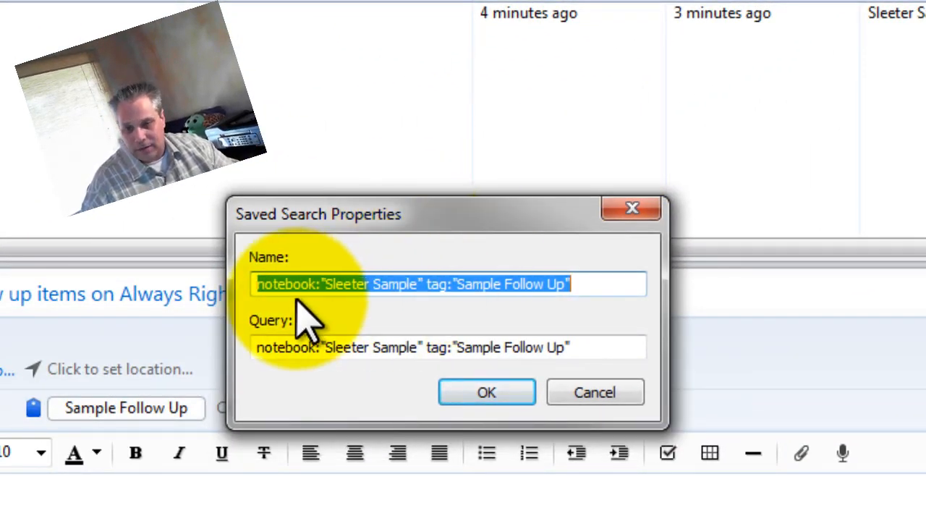
pyautogui.moveTo(398, 246)
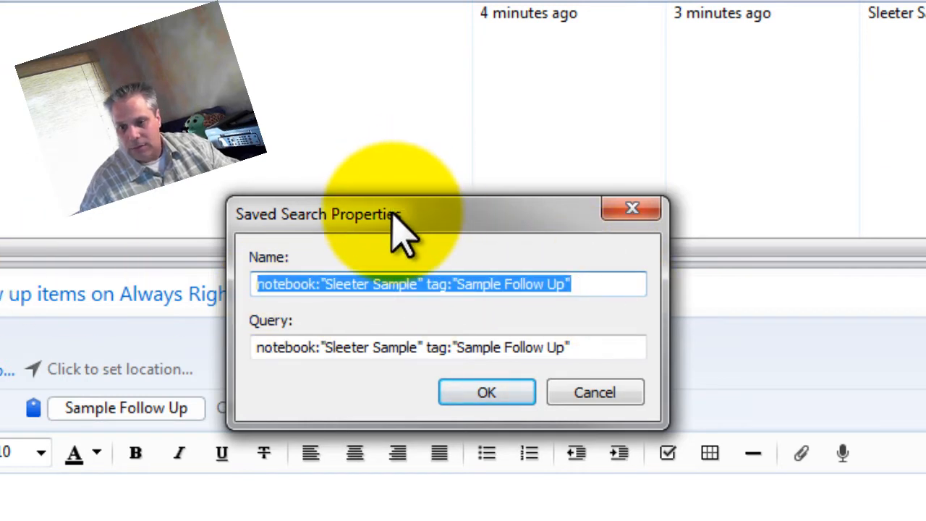
pyautogui.write('Sample SL')
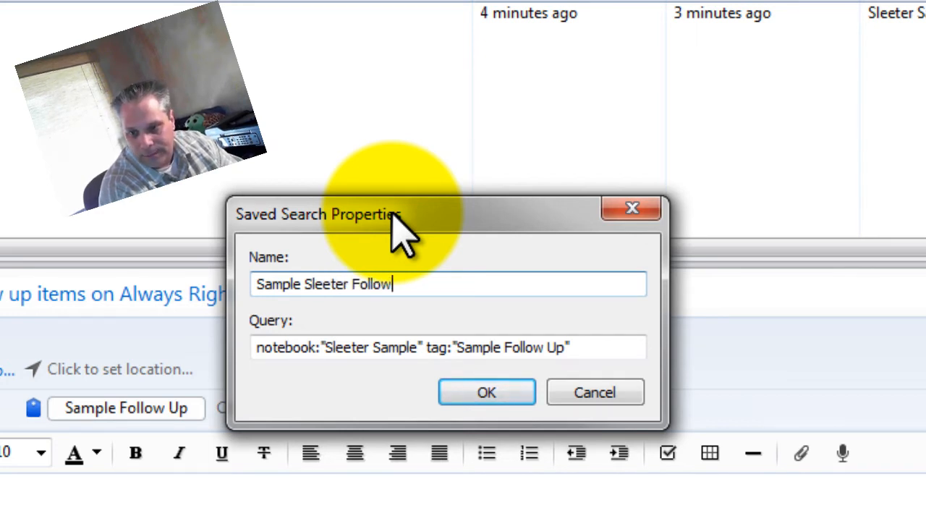
pyautogui.write('Up')
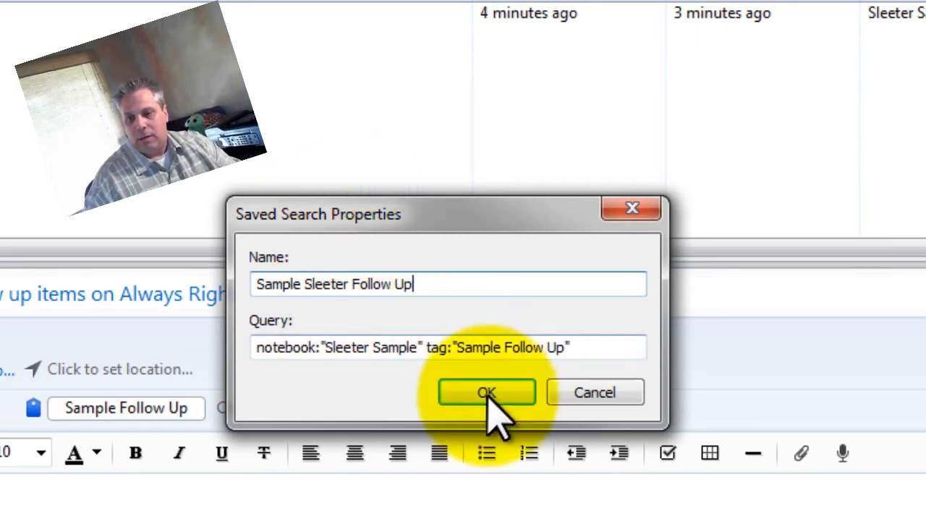
pyautogui.click(486, 392)
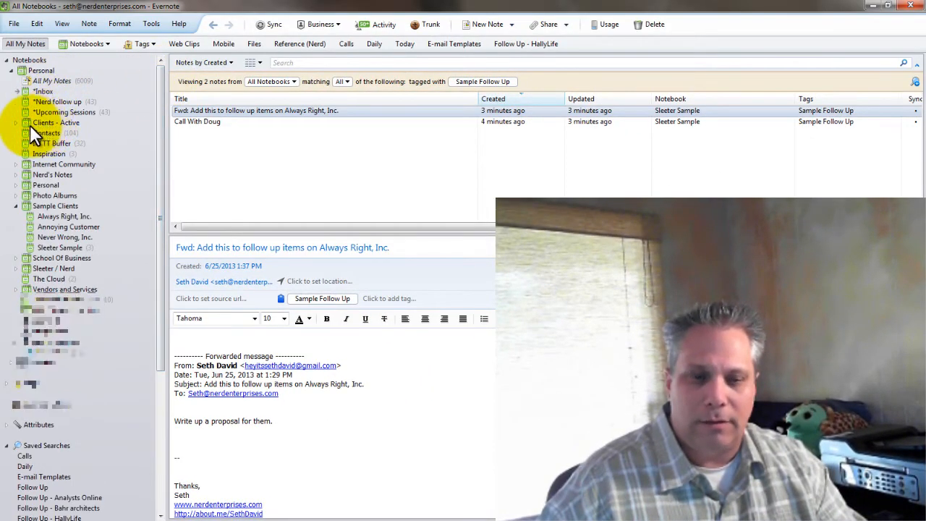
# Run the 'Sample Sleeter Follow Up' saved search from the sidebar.
pyautogui.click(64, 165)
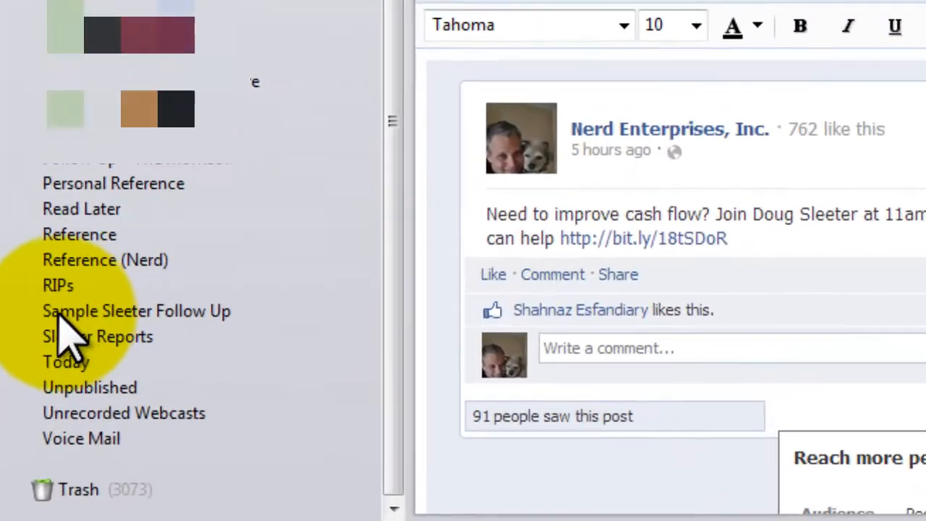
pyautogui.click(136, 311)
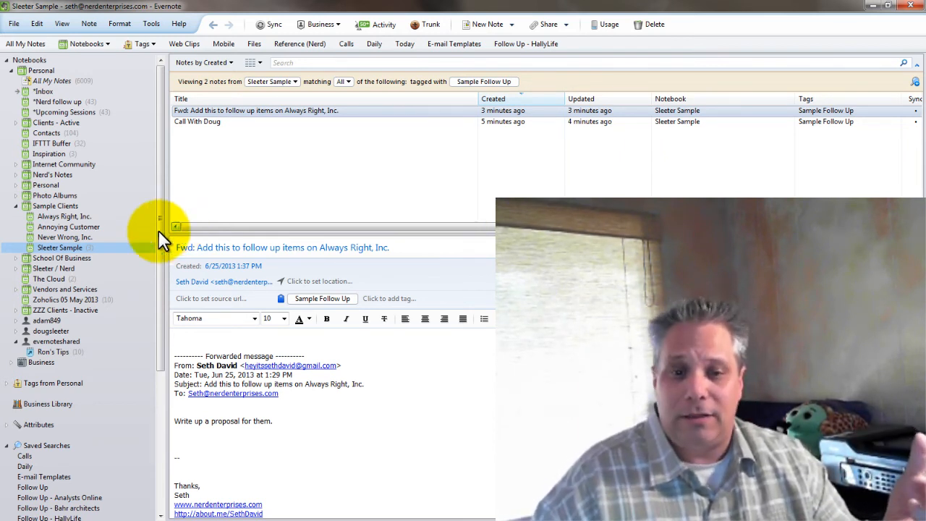
pyautogui.scroll(-3)
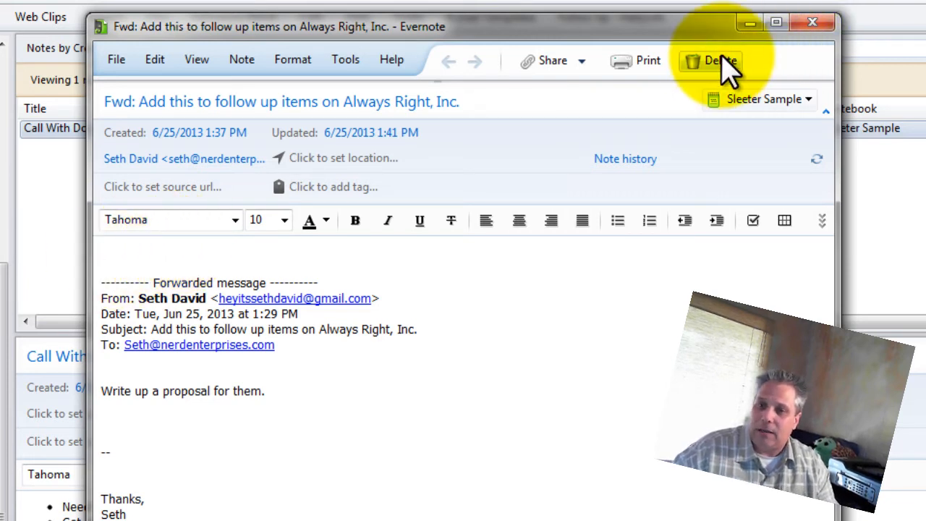
pyautogui.moveTo(216, 380)
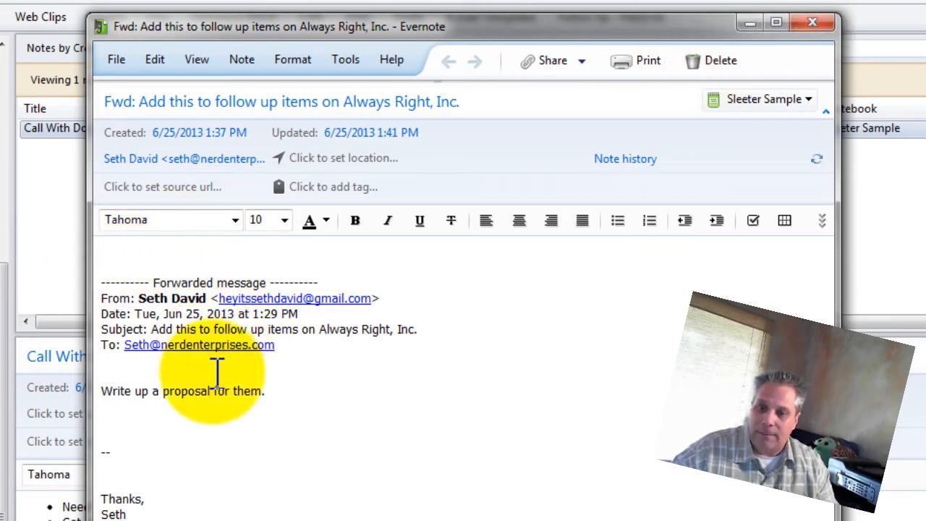
# Select the 'Write up a proposal for them' line in the Always Right, Inc. note, then deselect it.
pyautogui.tripleClick(182, 391)
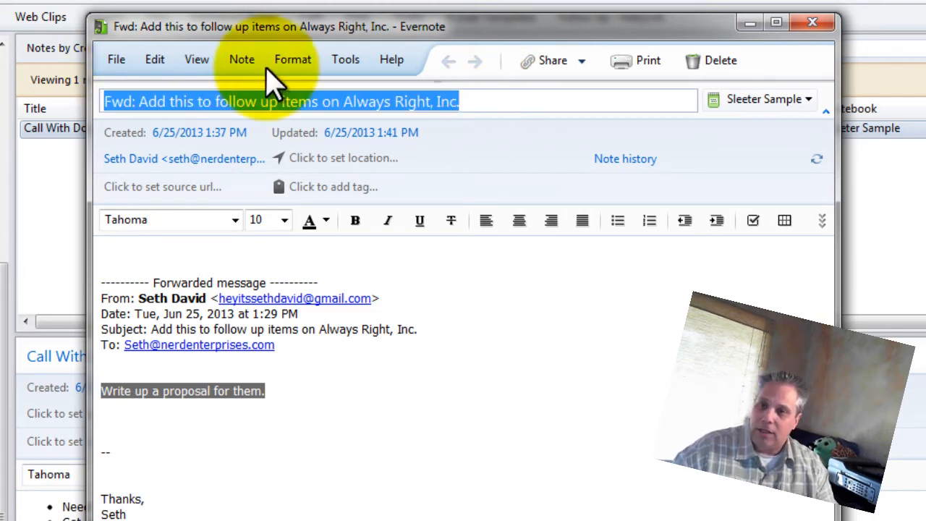
pyautogui.moveTo(373, 112)
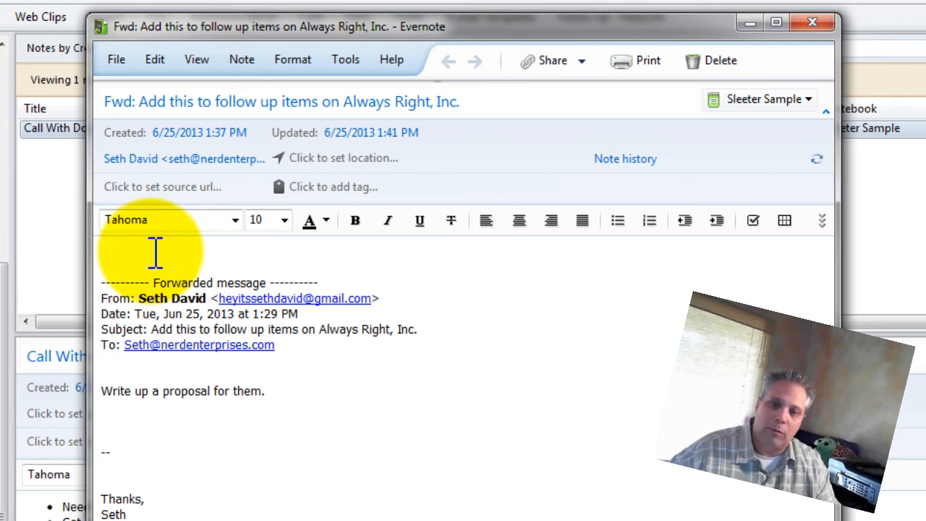
pyautogui.moveTo(86, 231)
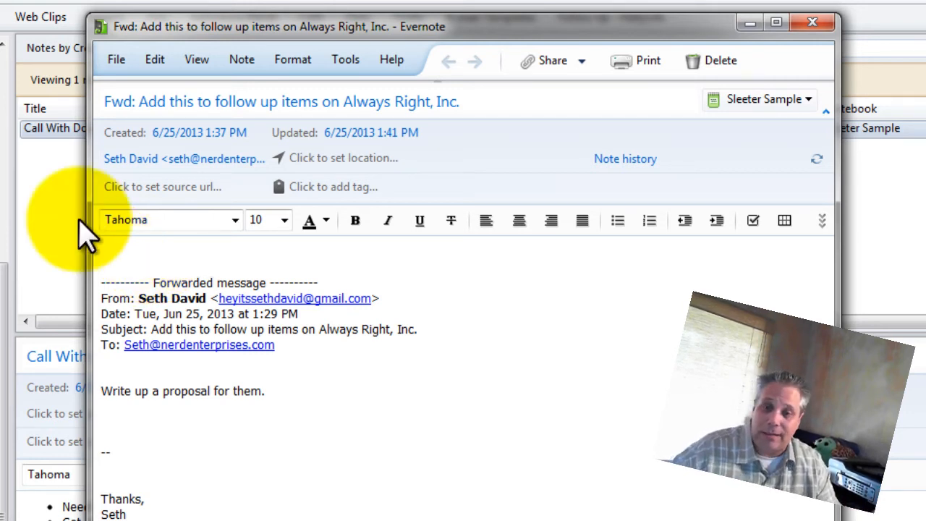
pyautogui.click(129, 251)
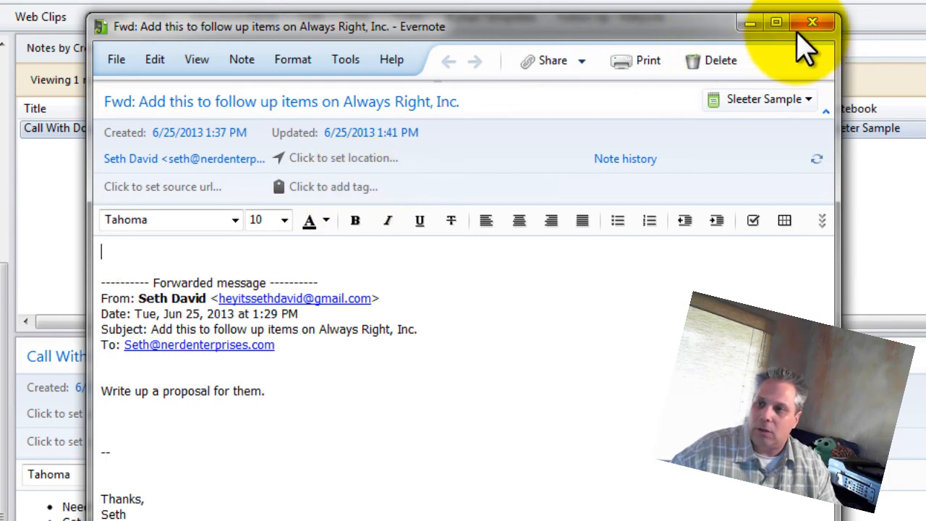
# Close the forwarded note's window and open the Call With Doug note.
pyautogui.click(808, 20)
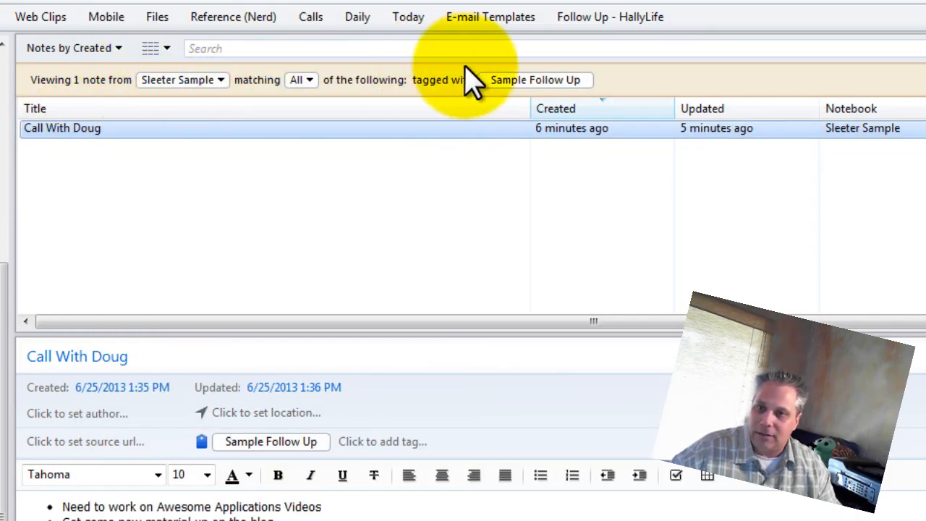
pyautogui.doubleClick(62, 128)
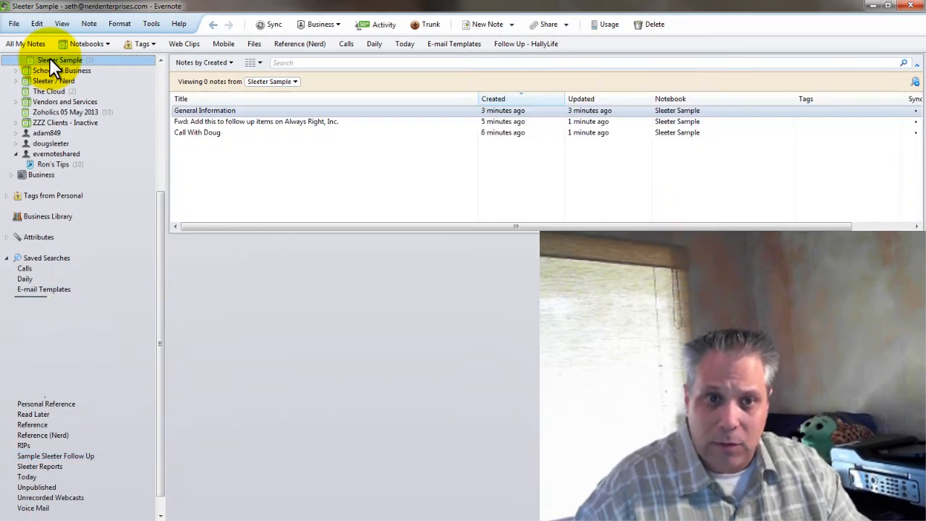
# Show the Sleeter Sample notebook, then run Sample Sleeter Follow Up across All Notebooks.
pyautogui.click(205, 110)
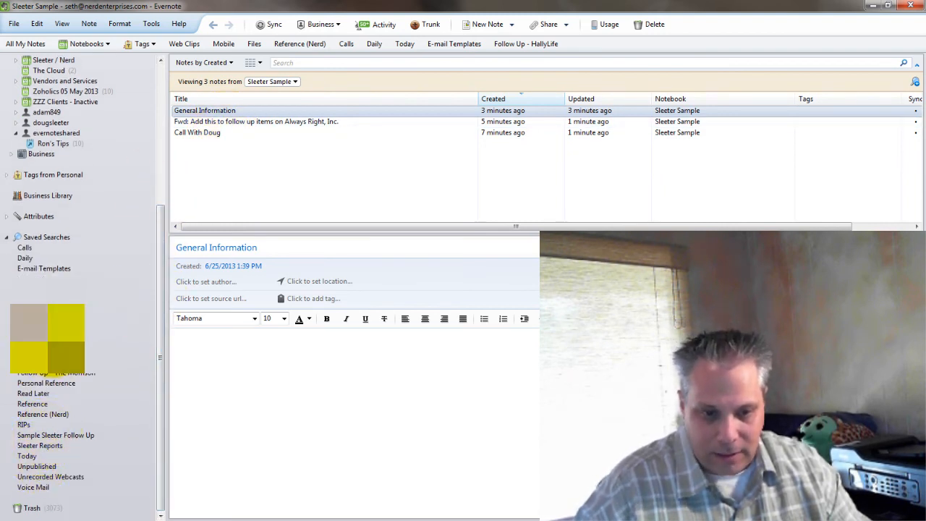
pyautogui.click(56, 436)
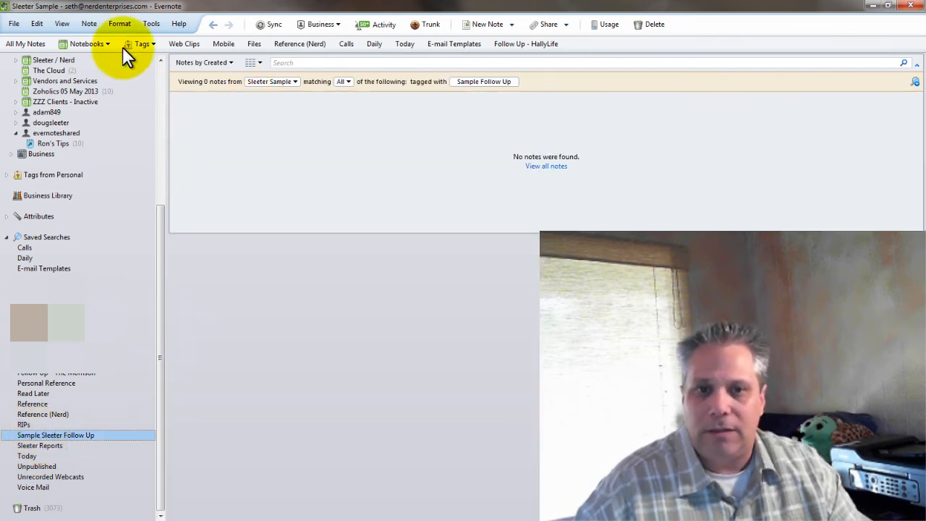
pyautogui.click(26, 44)
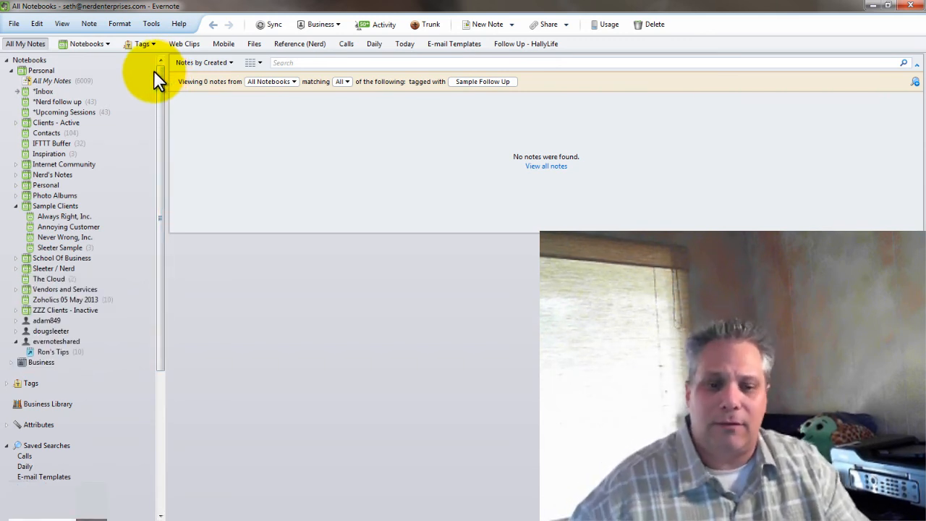
pyautogui.scroll(-3)
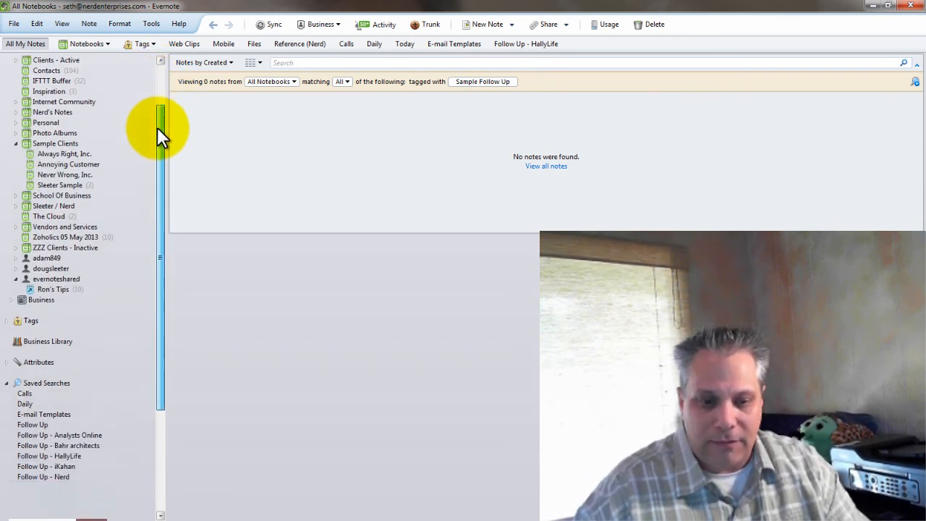
pyautogui.scroll(-3)
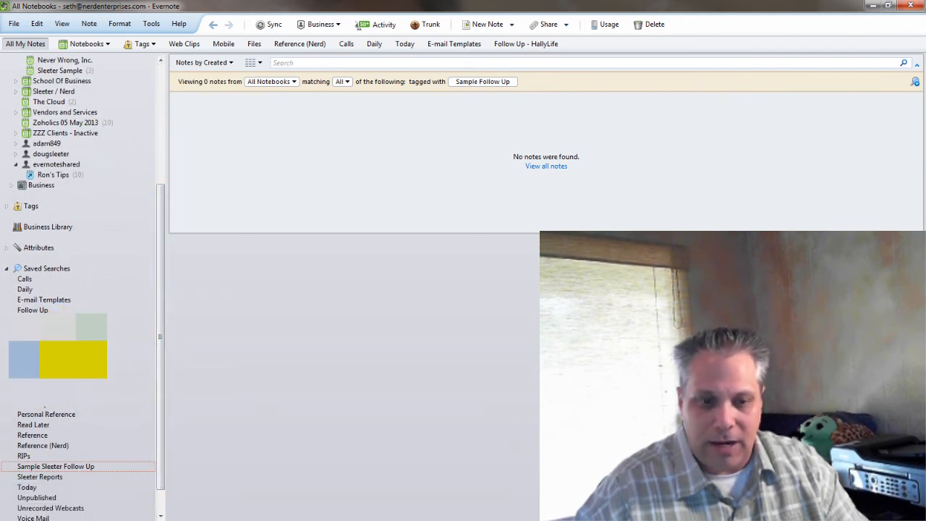